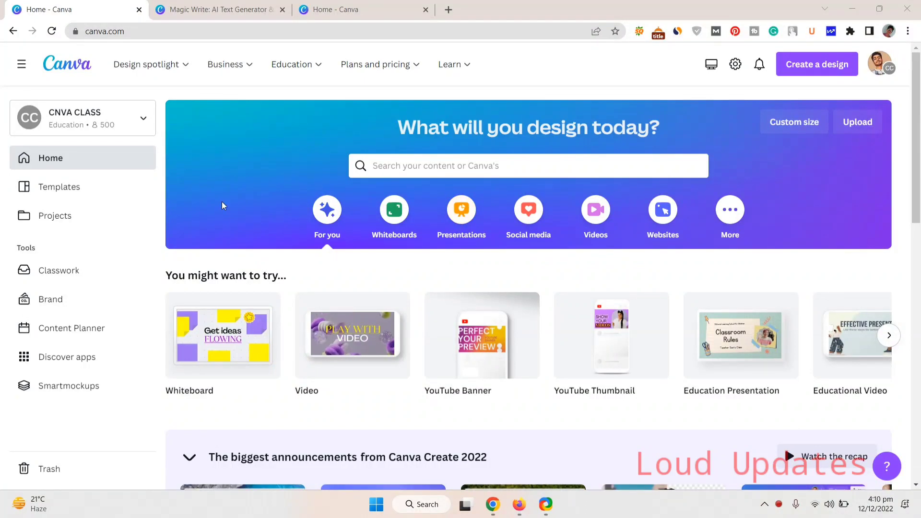
mouse_move(223, 335)
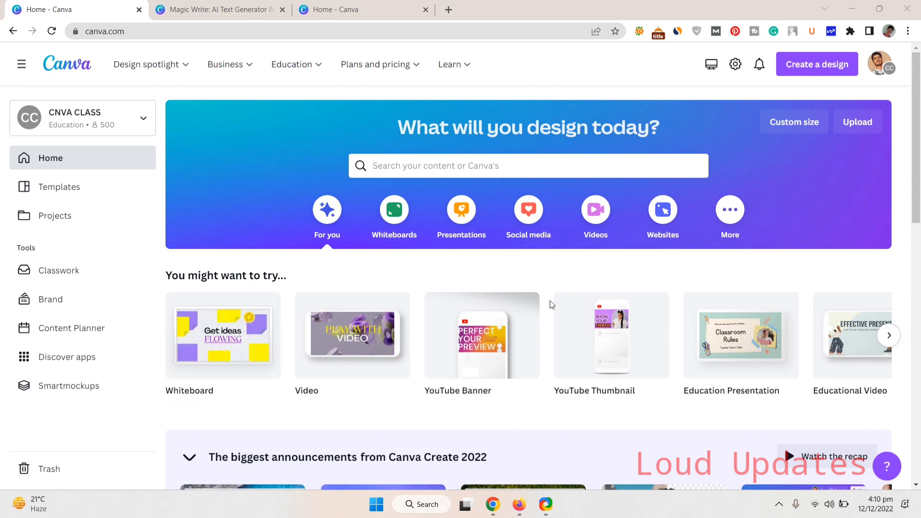
- Open the Magic Write page and scroll through its AI writing features and how-to steps
click(147, 64)
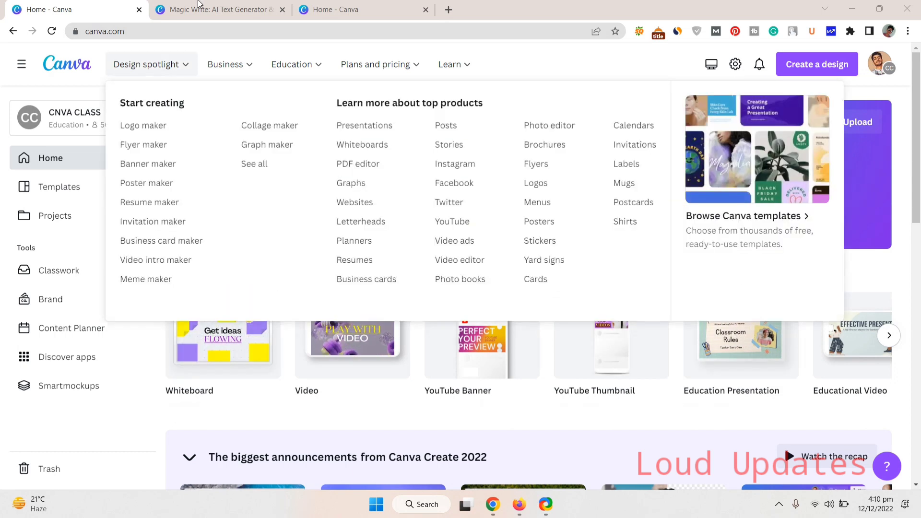
click(220, 10)
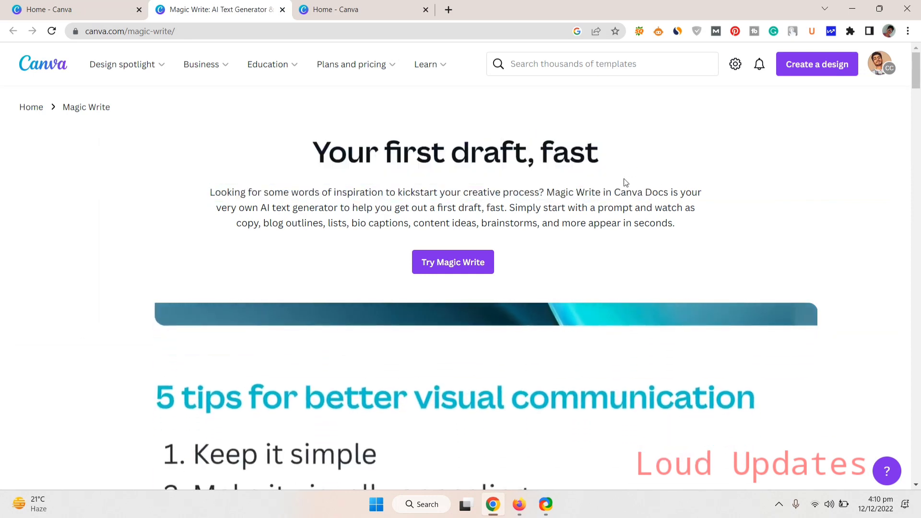
scroll(down, 3)
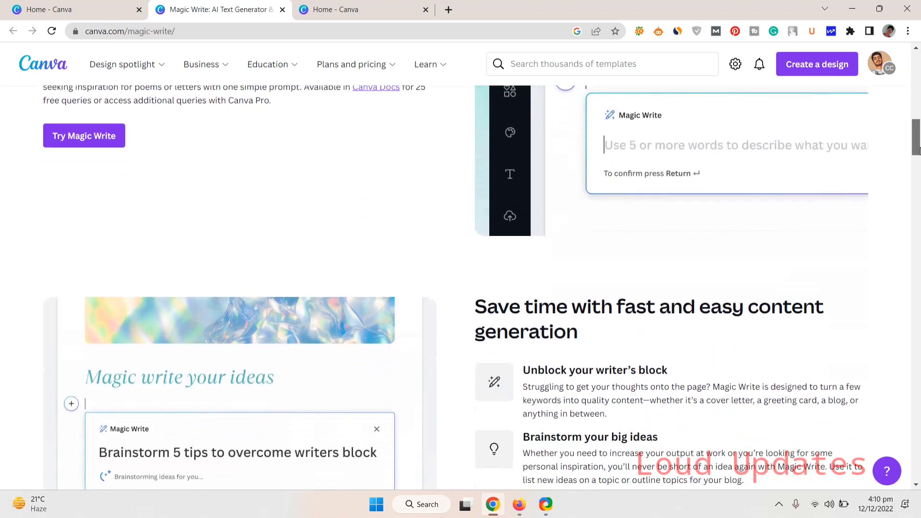
scroll(down, 3)
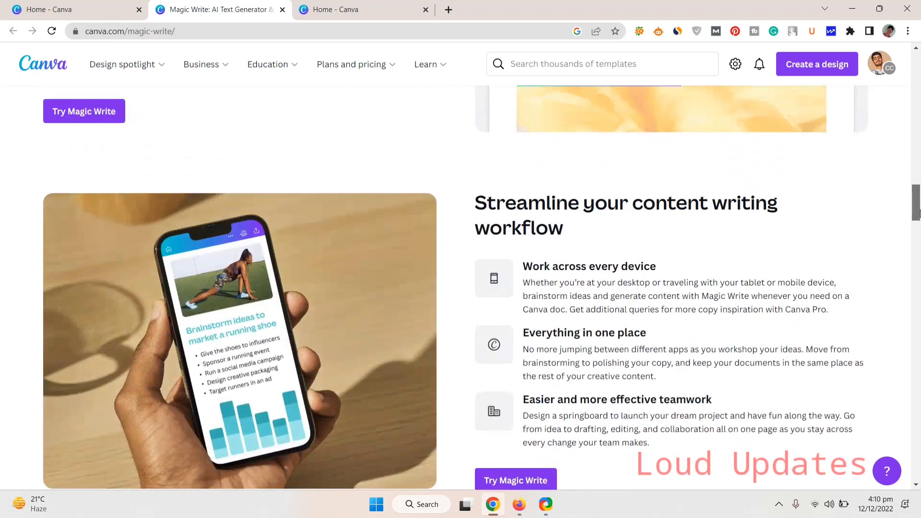
scroll(down, 3)
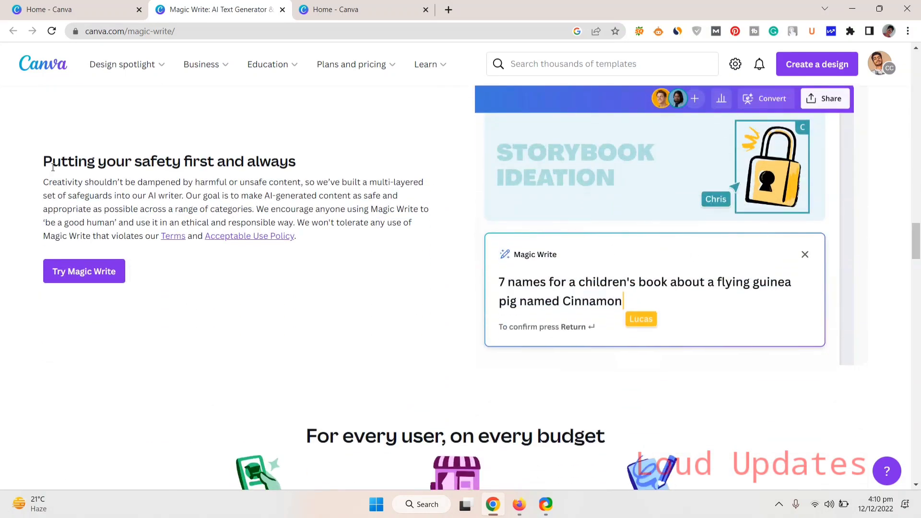
scroll(down, 3)
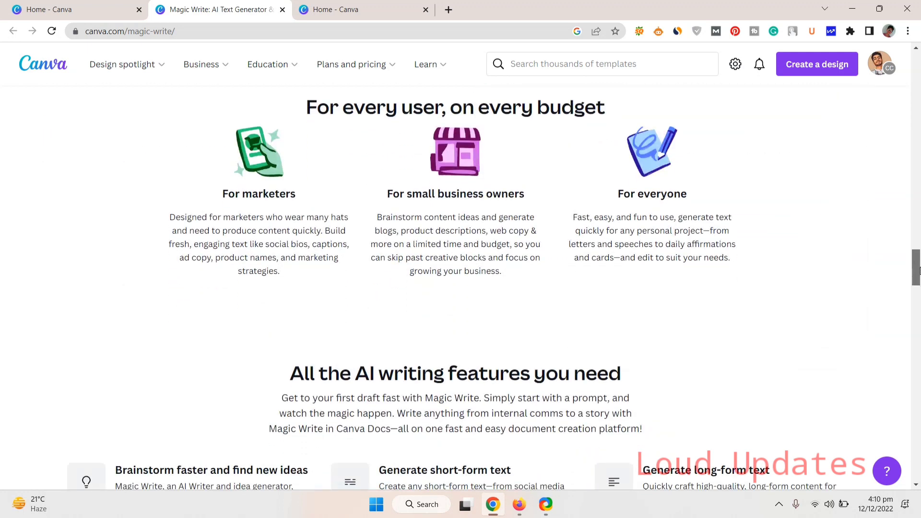
scroll(down, 3)
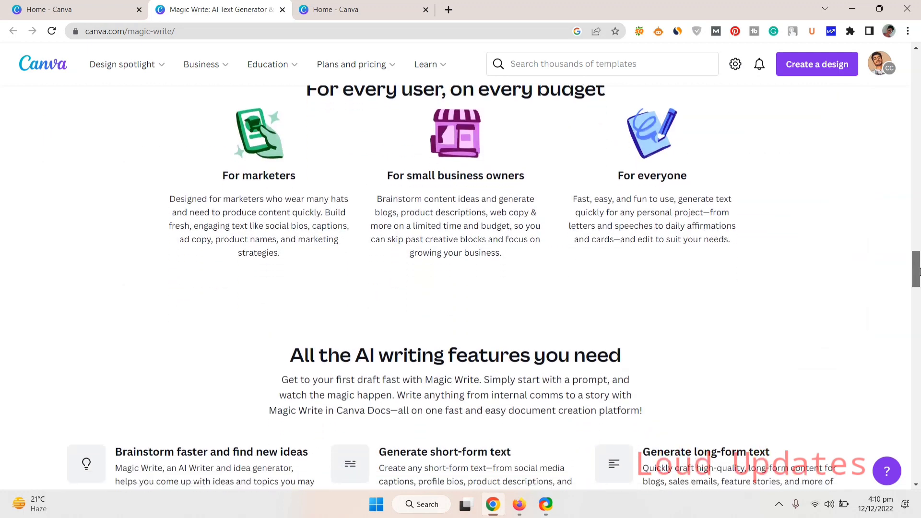
scroll(down, 3)
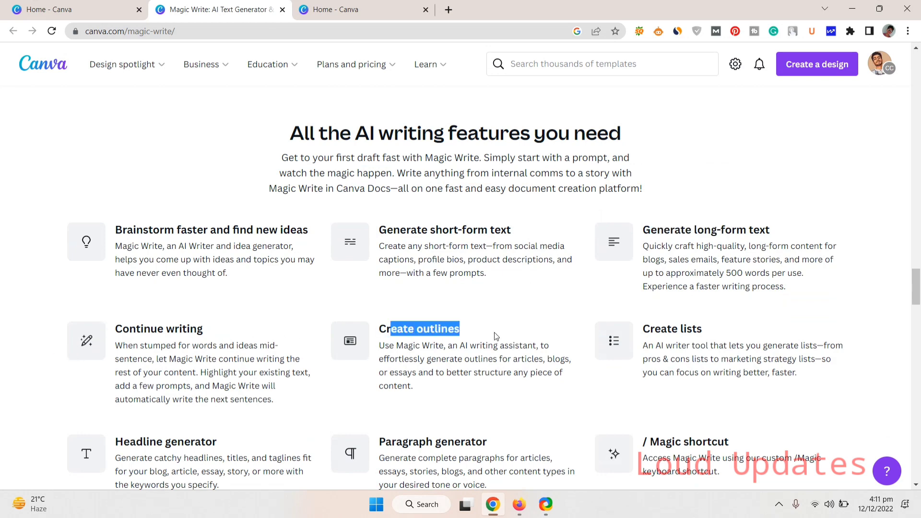
scroll(down, 3)
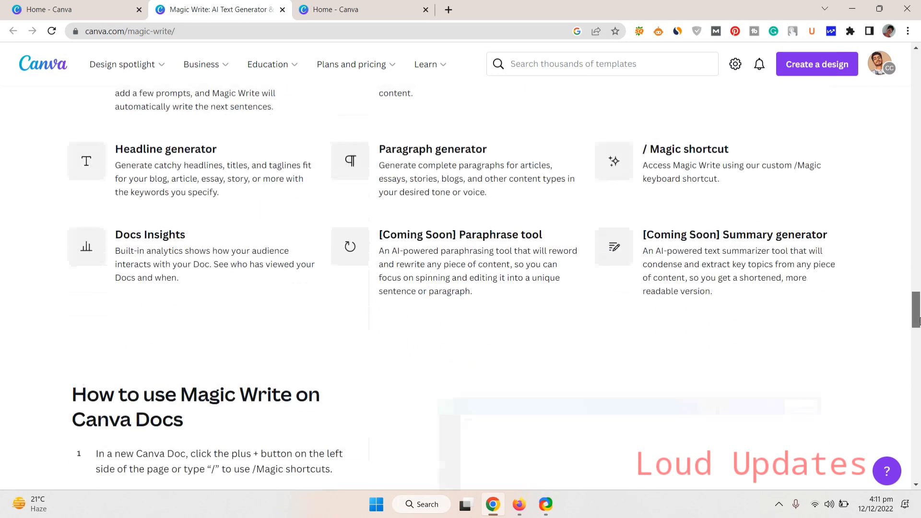
scroll(down, 3)
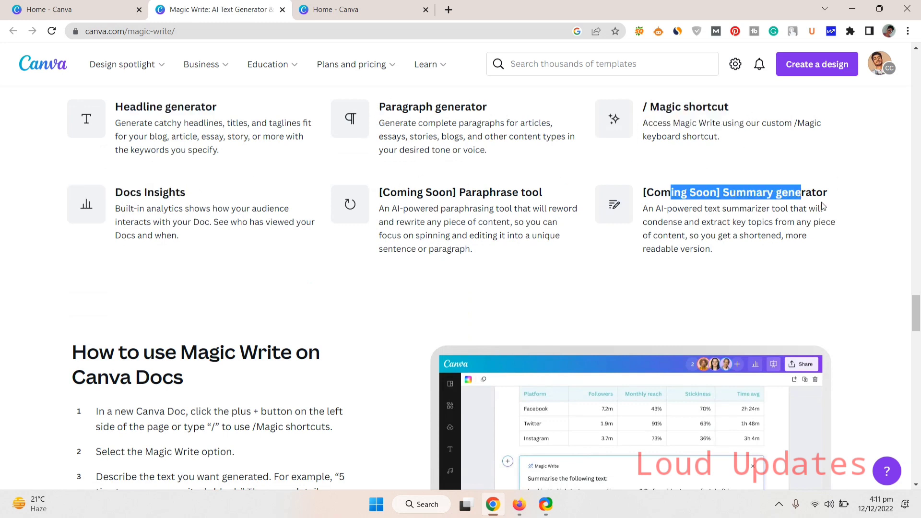
scroll(down, 3)
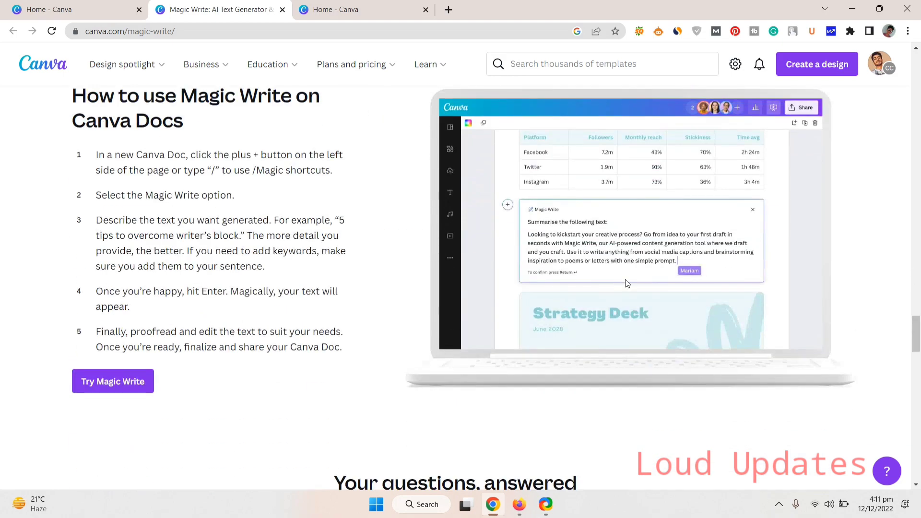
scroll(down, 3)
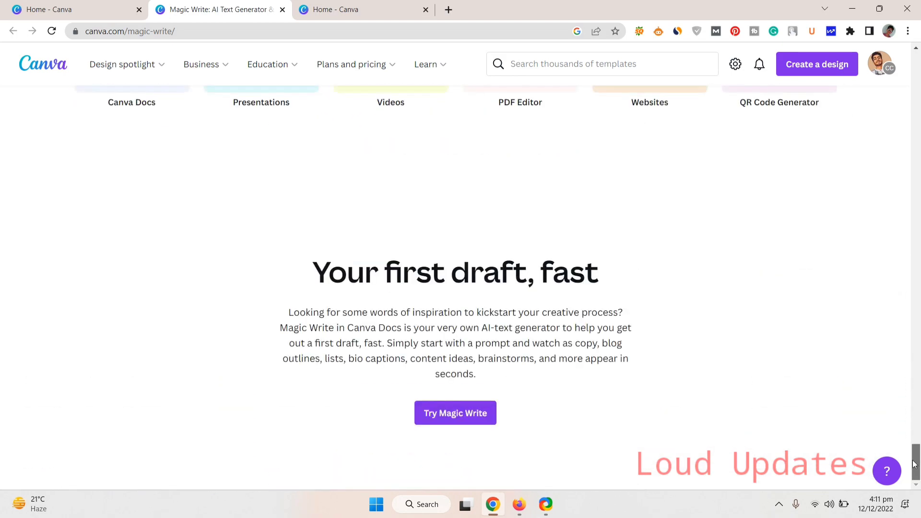
scroll(down, 3)
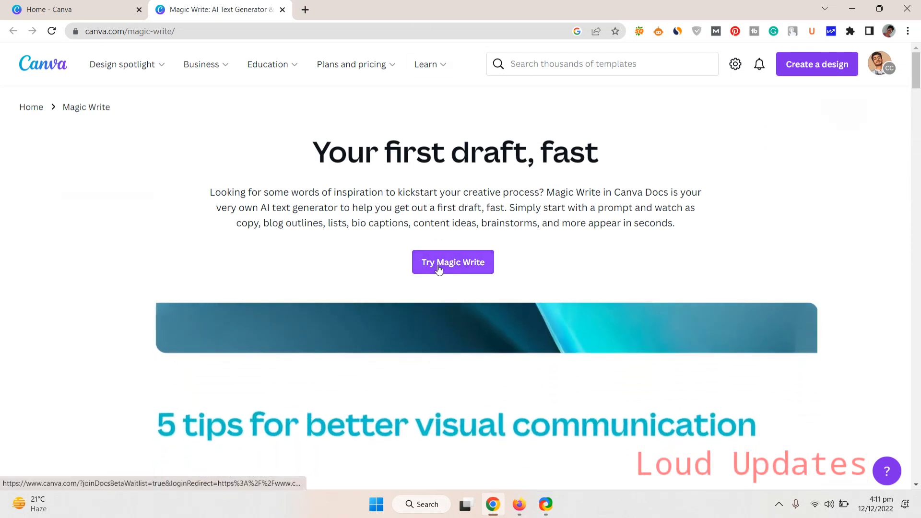
- Join the Canva Docs beta via Try Magic Write and decline the research invitation with 'Not right now'
click(453, 262)
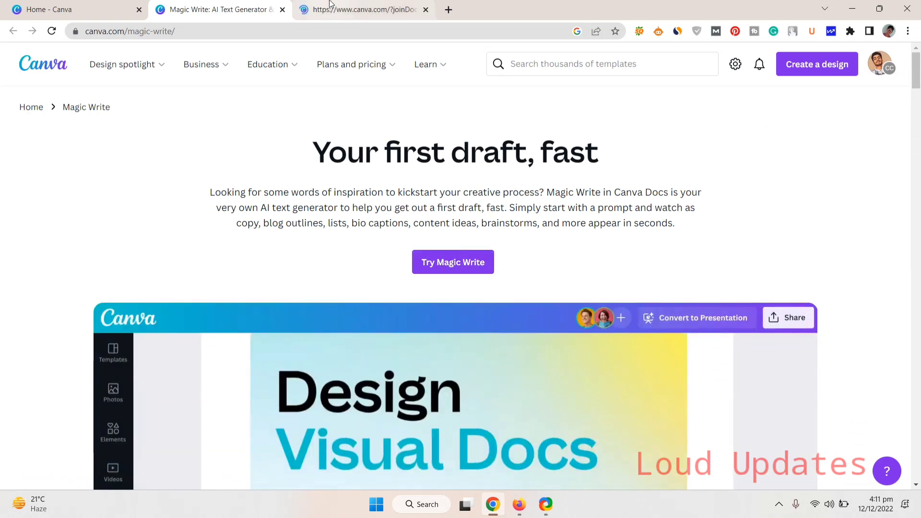
click(362, 10)
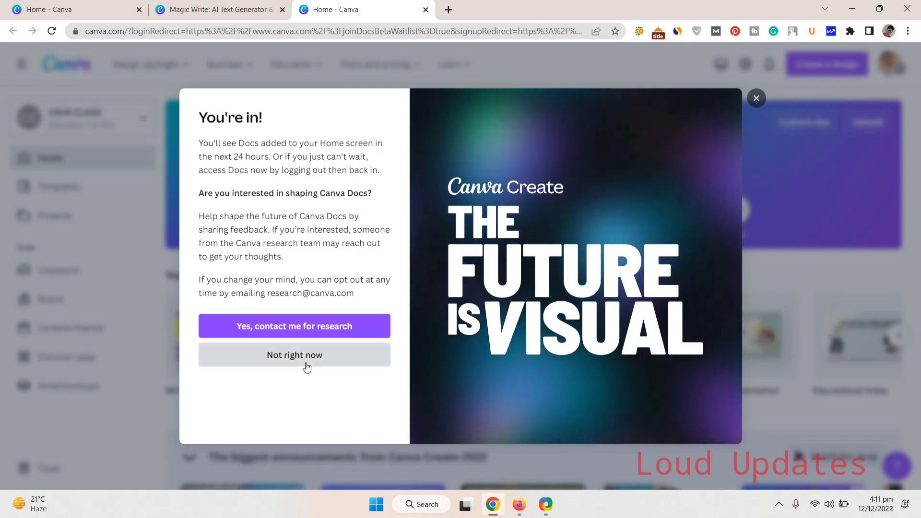
click(294, 355)
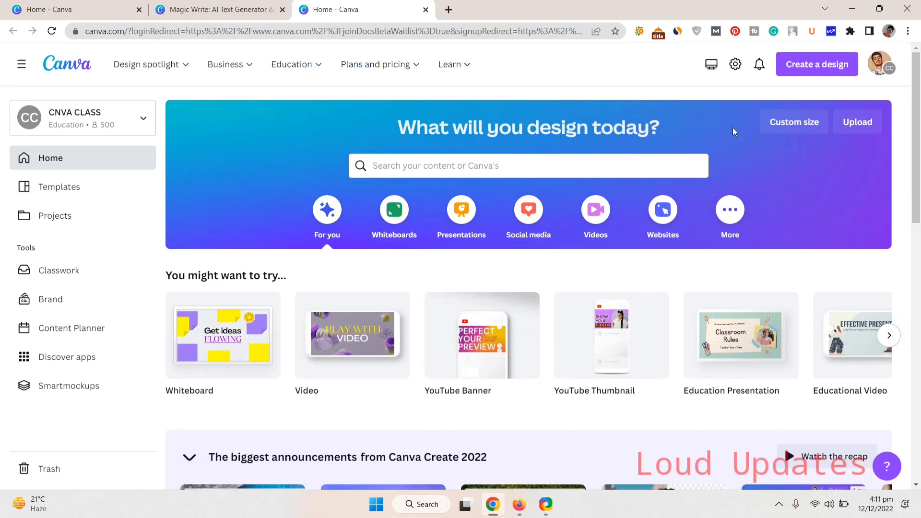
- Sign out from the profile menu and sign back in with the Google account
click(880, 64)
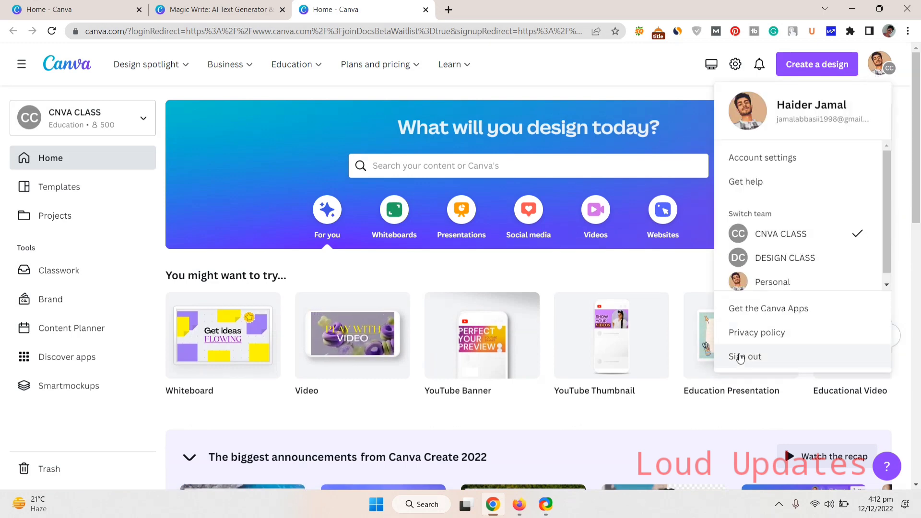
click(745, 356)
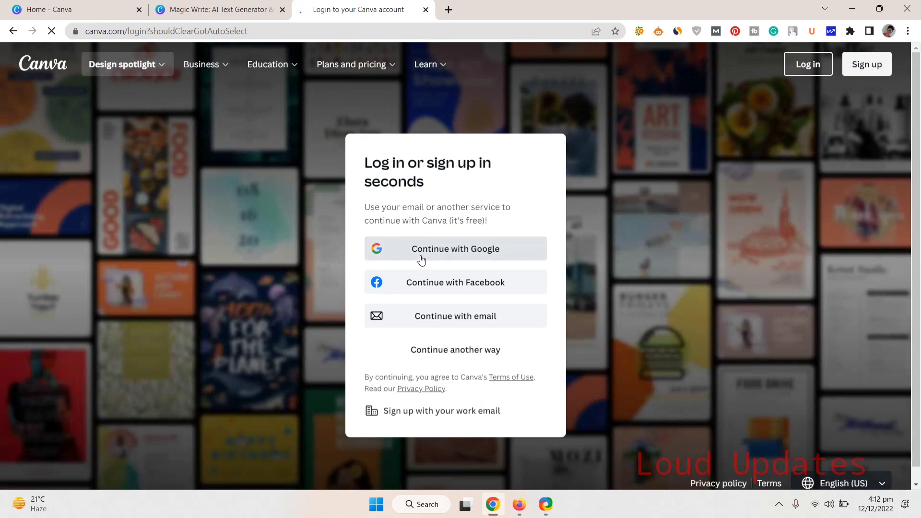
click(454, 248)
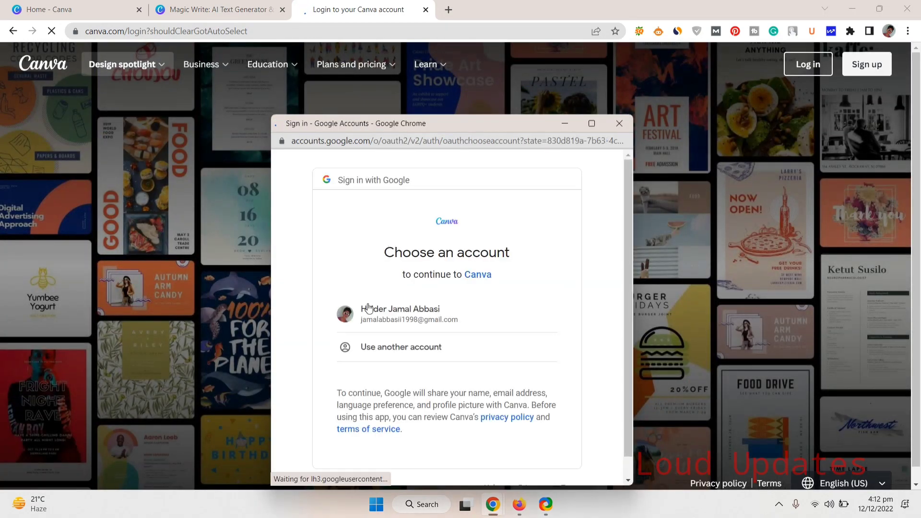
click(410, 314)
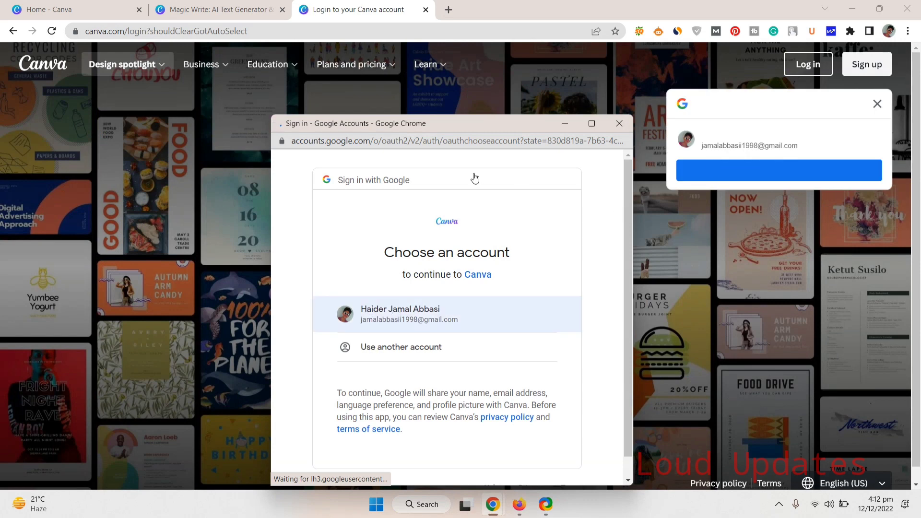
click(409, 314)
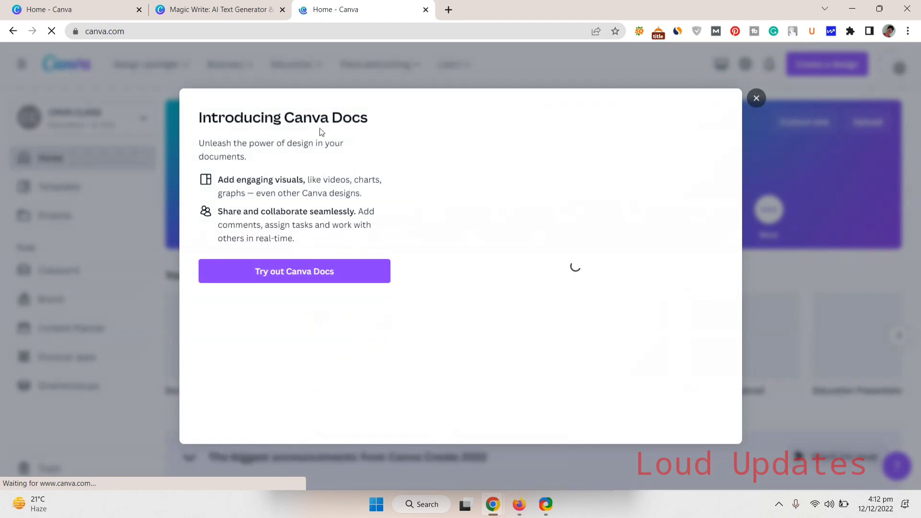
mouse_move(352, 159)
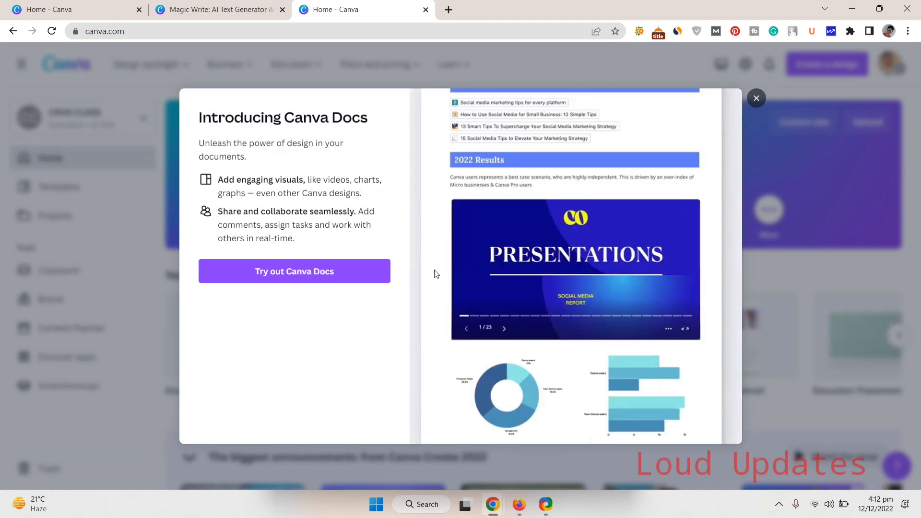
- Choose 'Try out Canva Docs' in the Introducing Canva Docs dialog
click(293, 271)
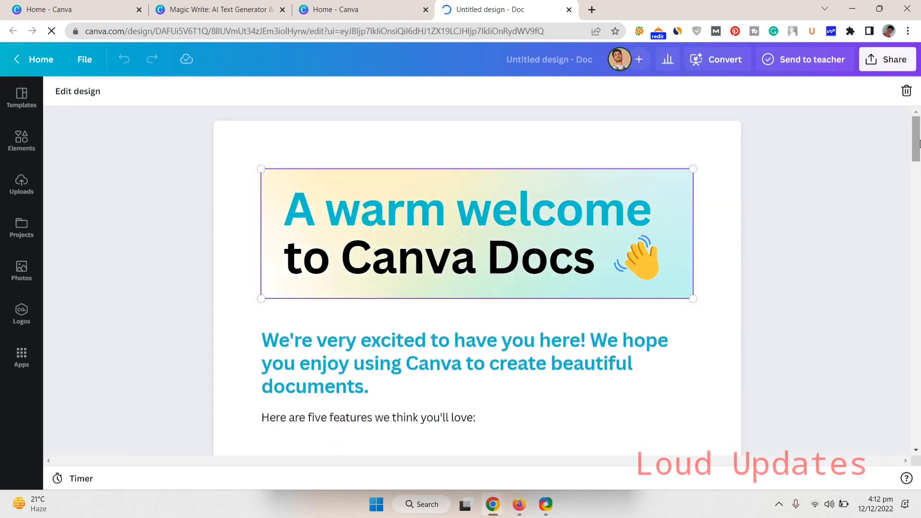
scroll(down, 3)
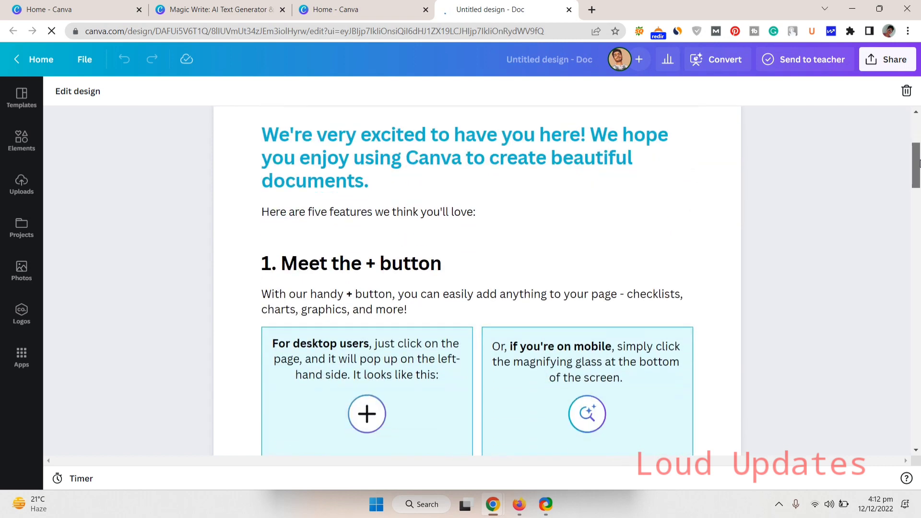
click(351, 263)
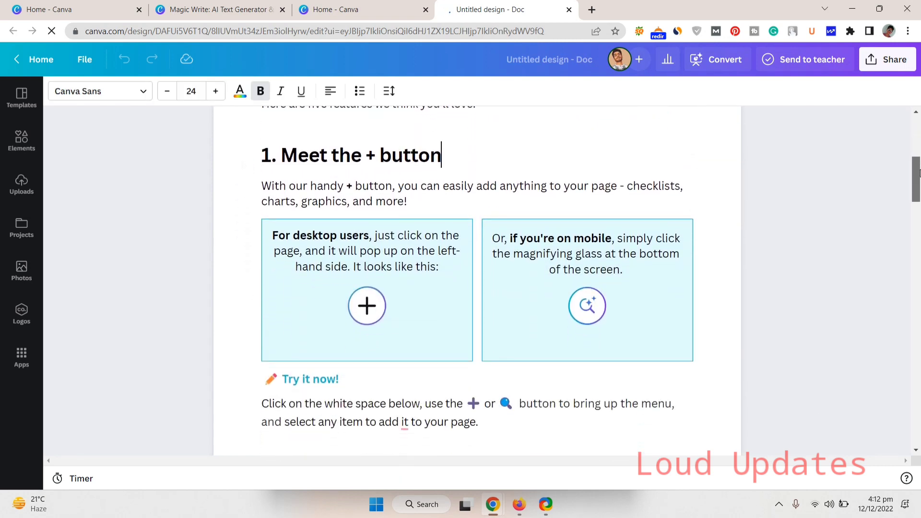
scroll(down, 3)
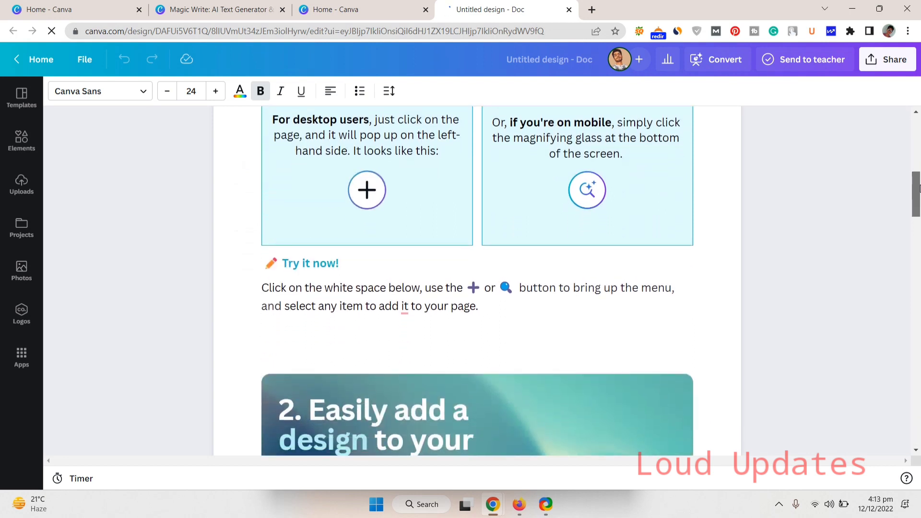
scroll(down, 3)
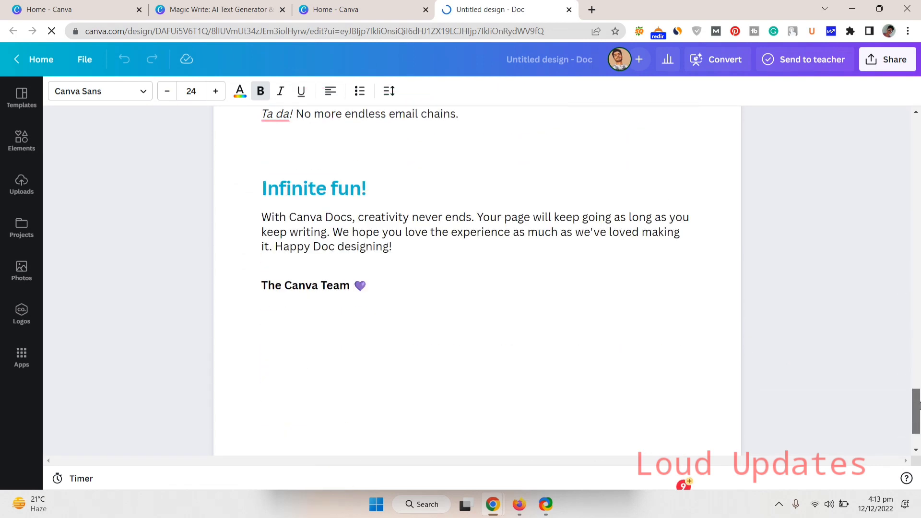
scroll(down, 3)
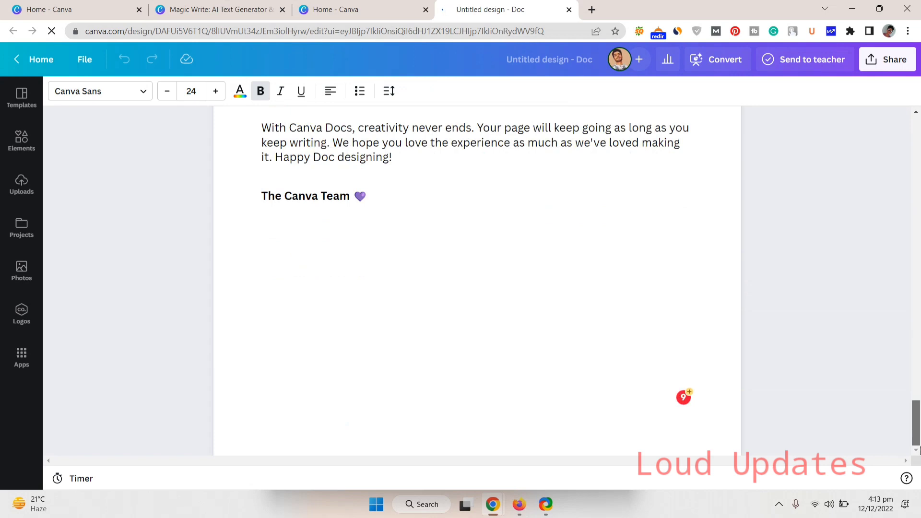
scroll(down, 3)
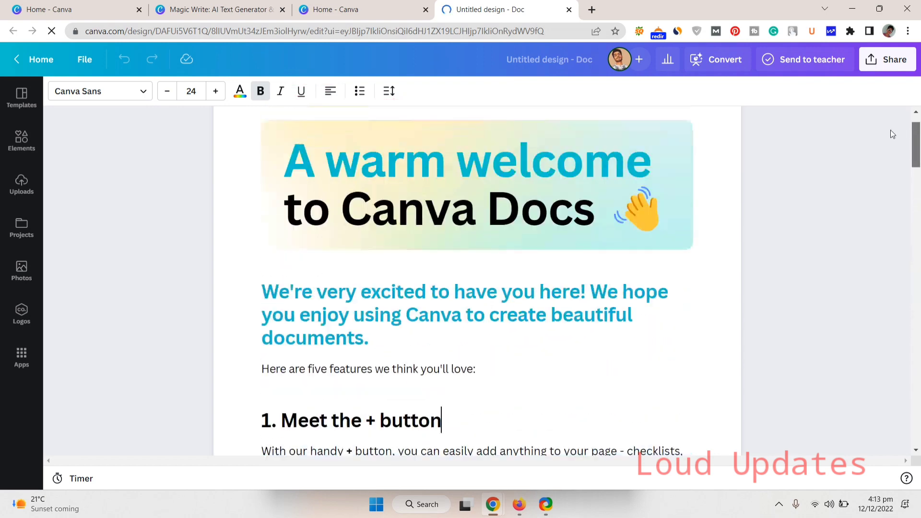
scroll(down, 3)
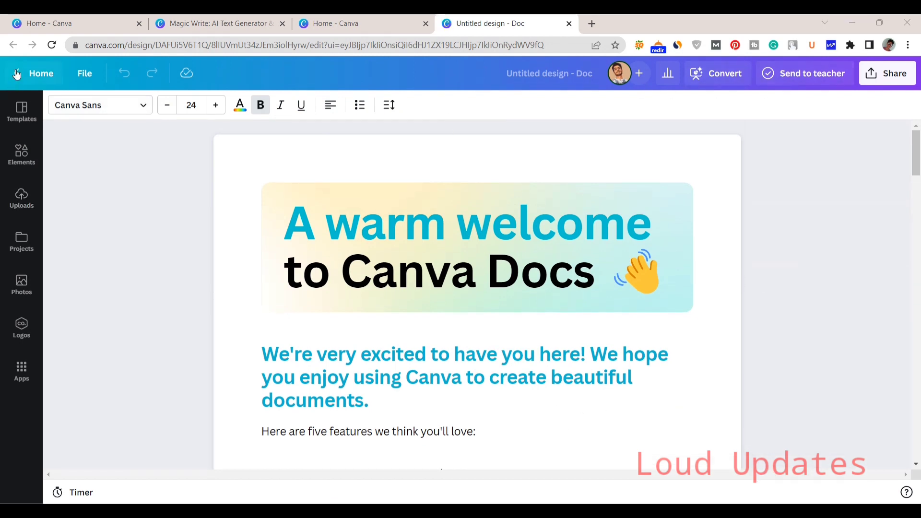
- Leave the untitled sample Doc using the editor's Home button
click(33, 74)
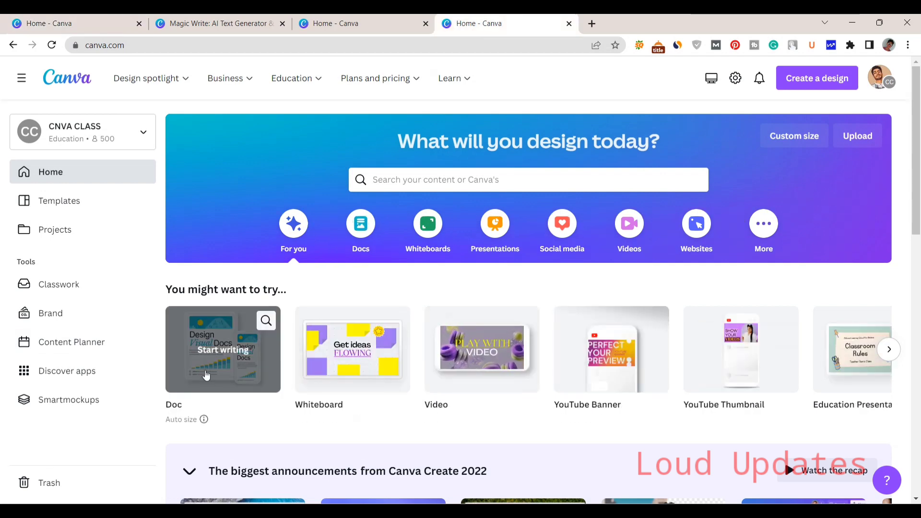
- Start a blank Doc from the home page's Doc 'Start writing' option
click(222, 349)
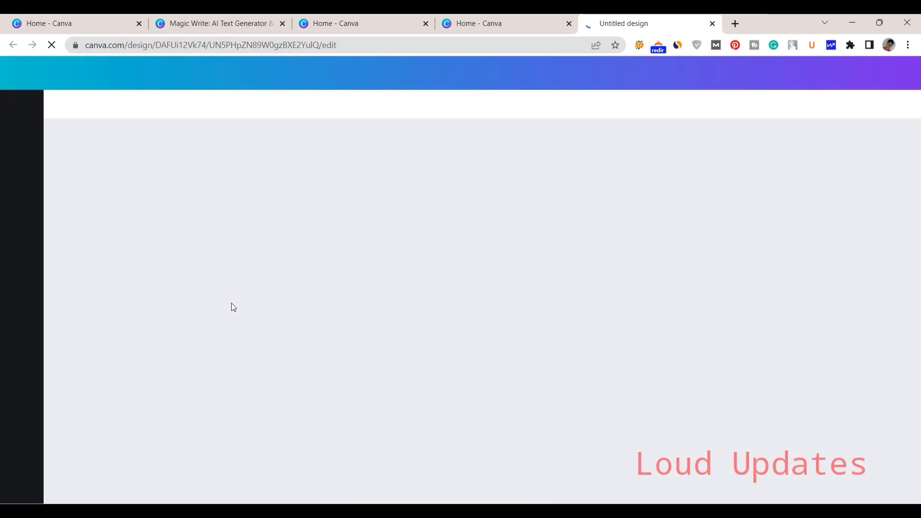
mouse_move(231, 304)
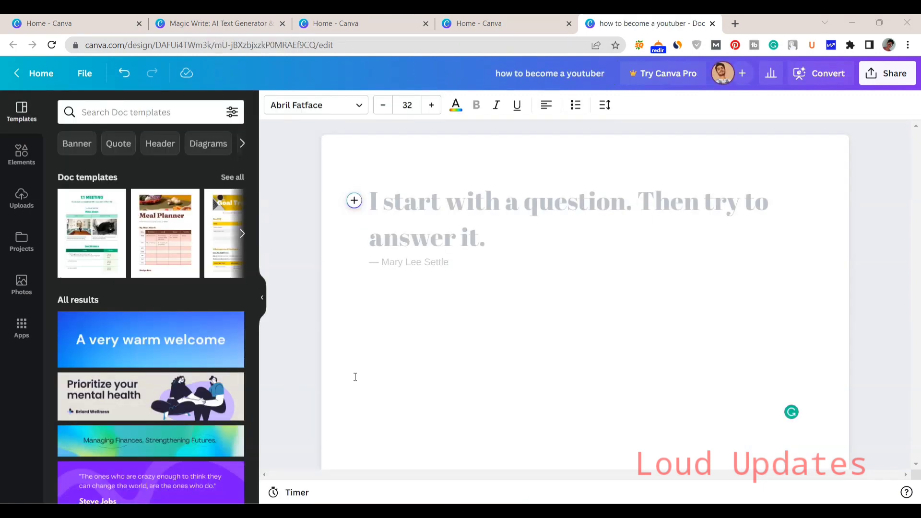
mouse_move(354, 201)
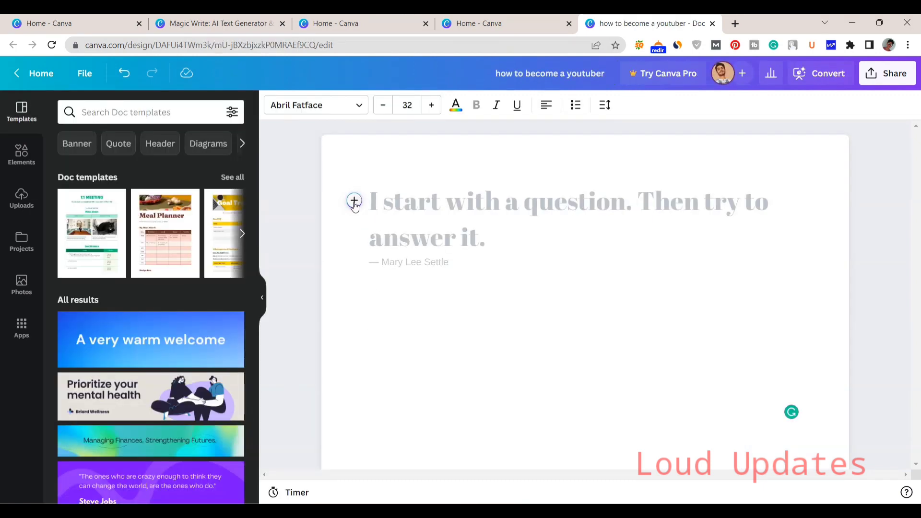
- Generate Magic Write text from the prompt '10 tips for successful YouTuber'
click(353, 201)
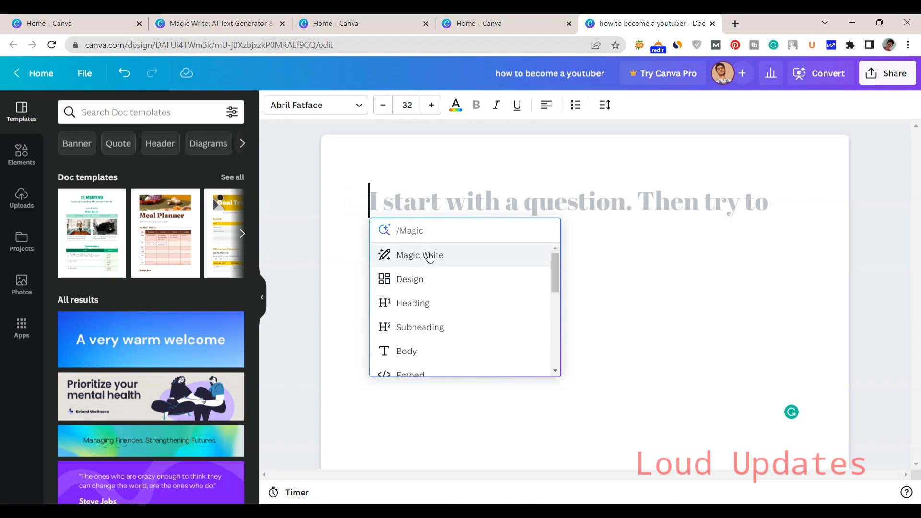
click(419, 255)
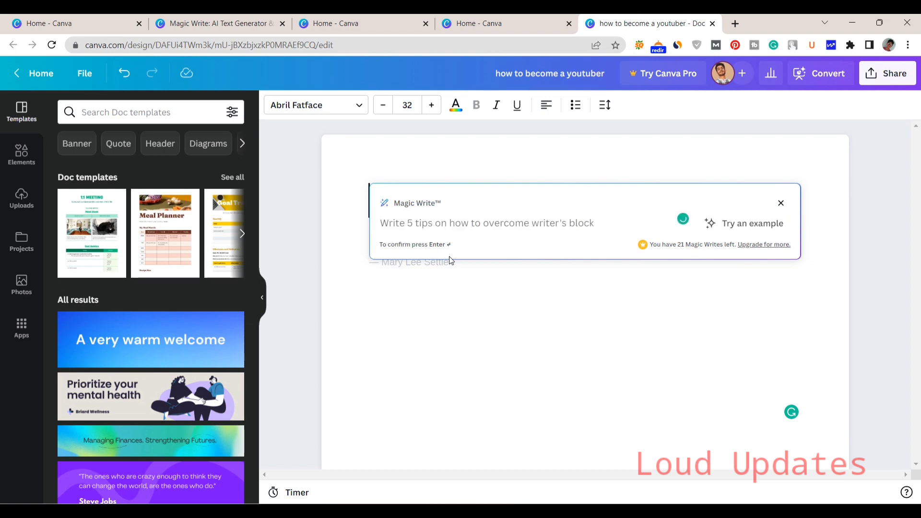
text(10 tips)
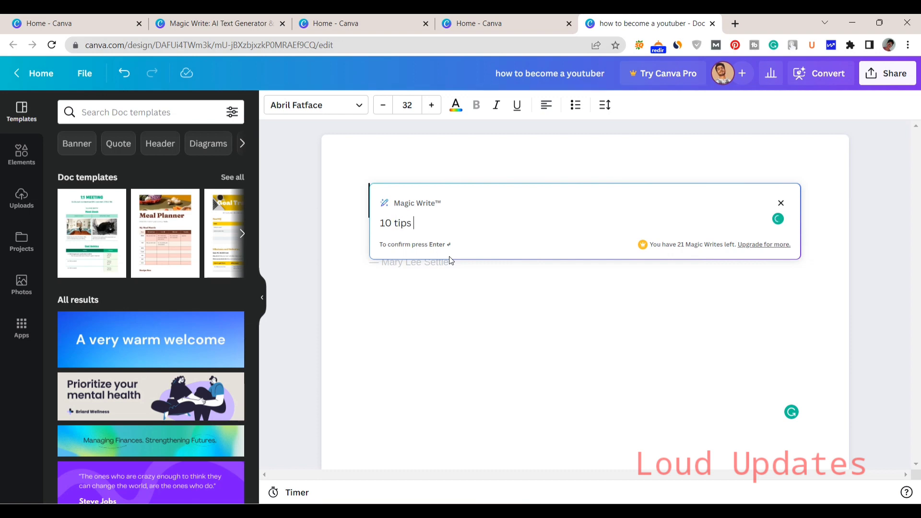
text(for)
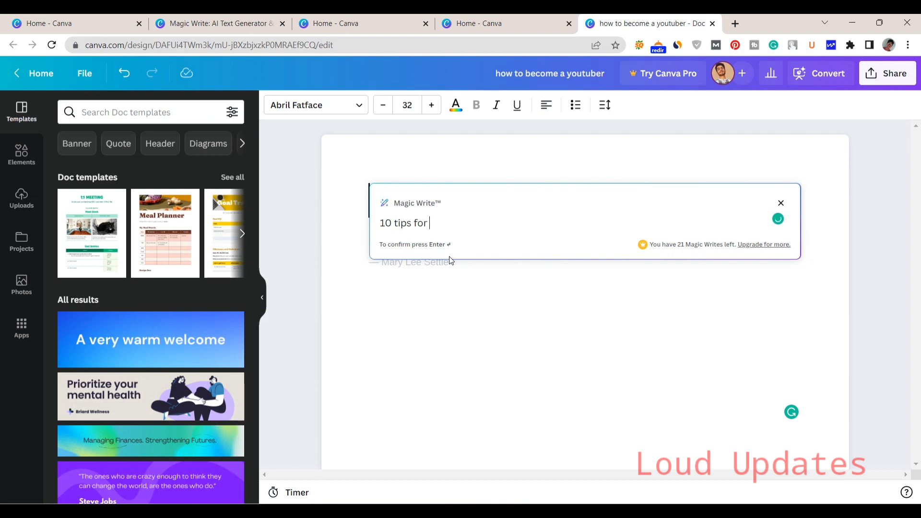
text(sussesful)
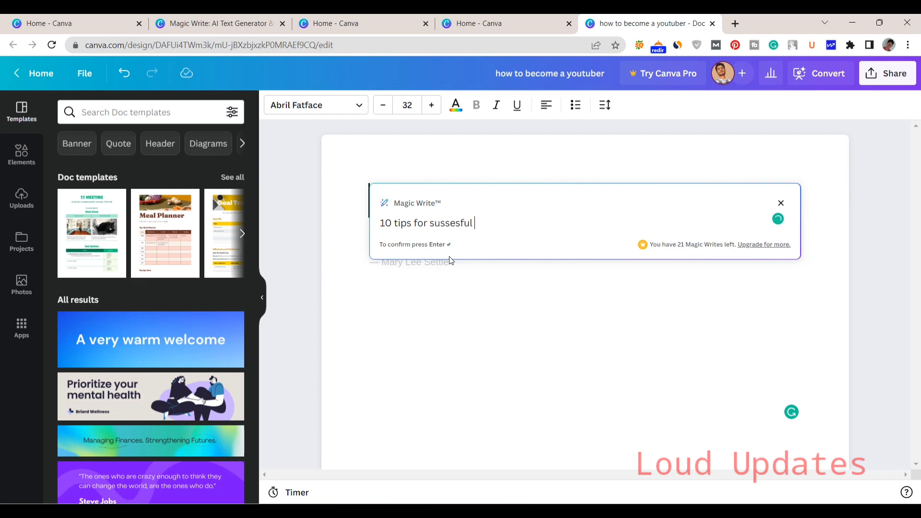
text(youtuber)
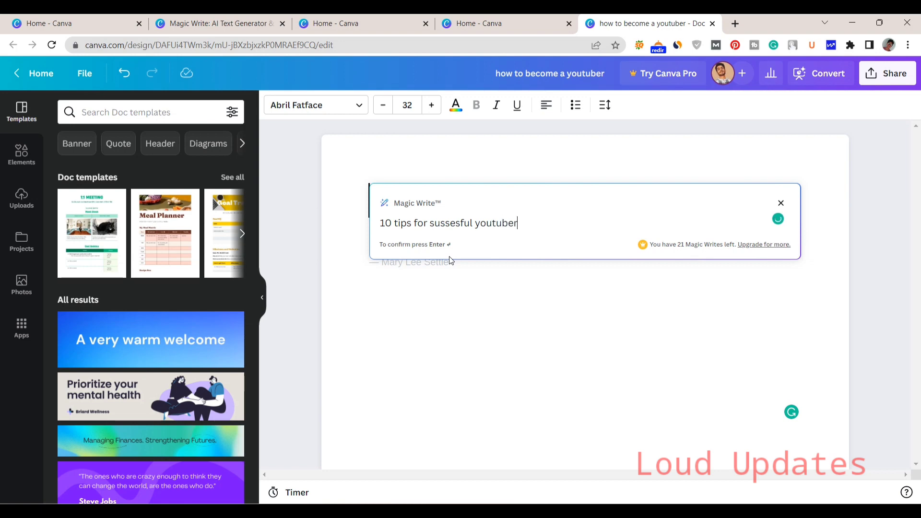
text(successful)
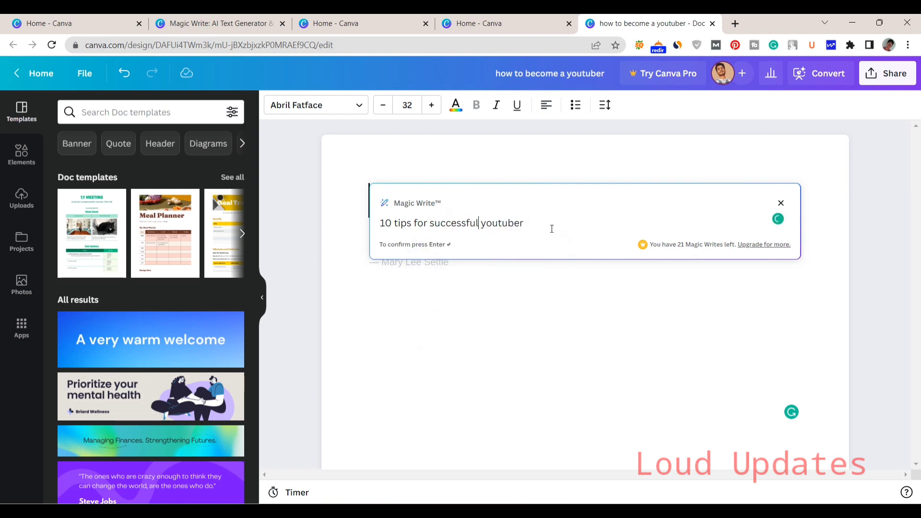
text(YouTuber)
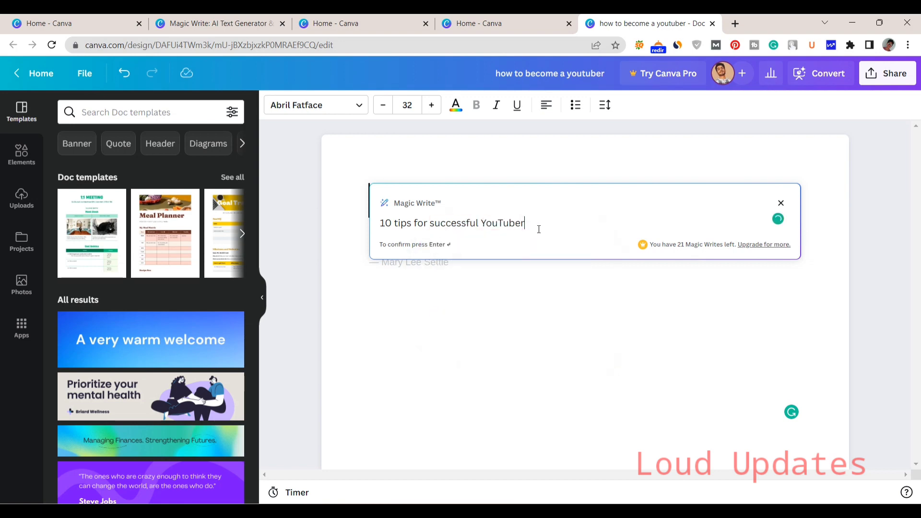
key(enter)
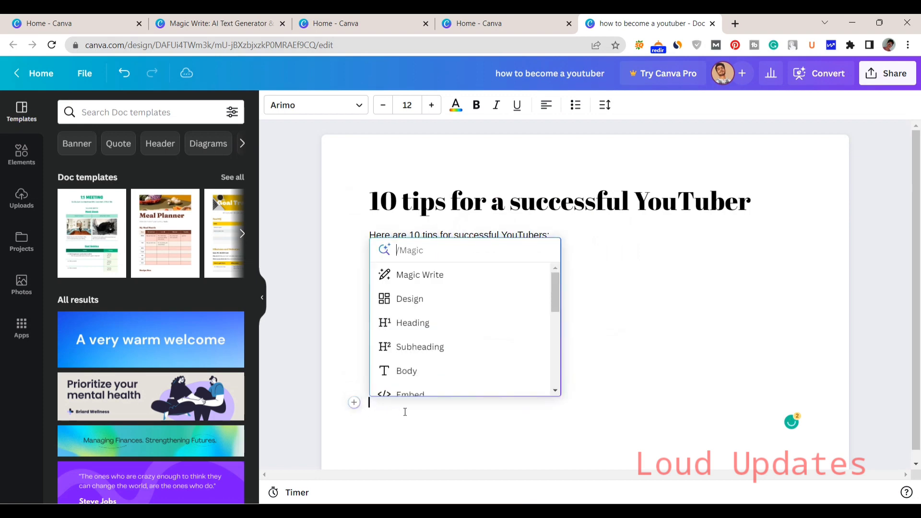
- Prompt Magic Write with 'Why many youtuber fail' and scroll through the generated reasons
click(419, 274)
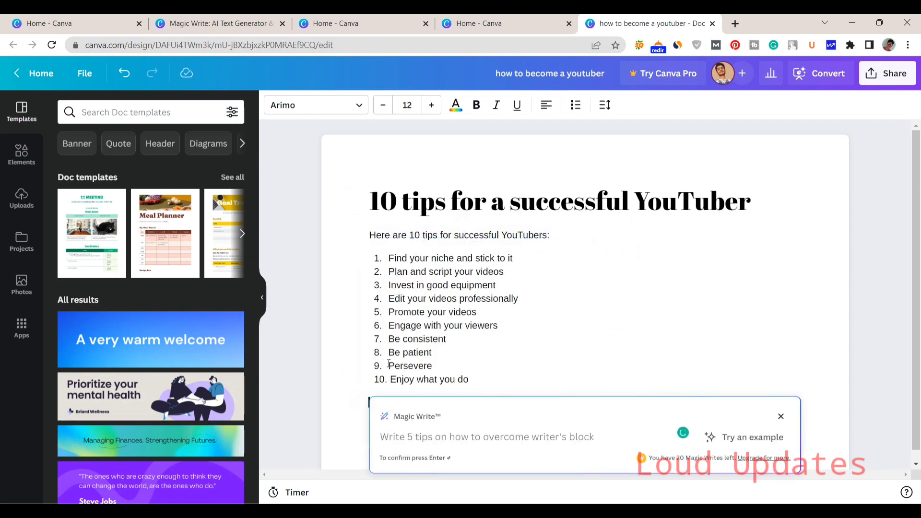
text(Why many youtuber)
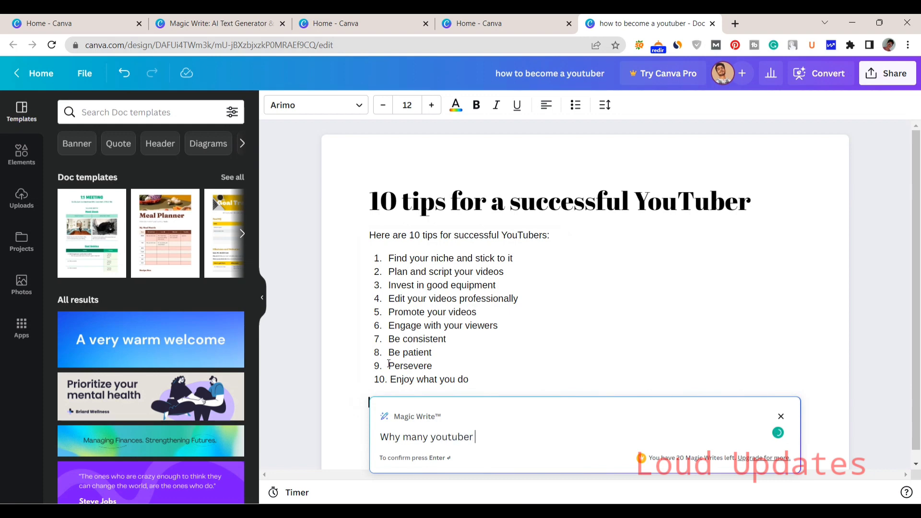
text(failer)
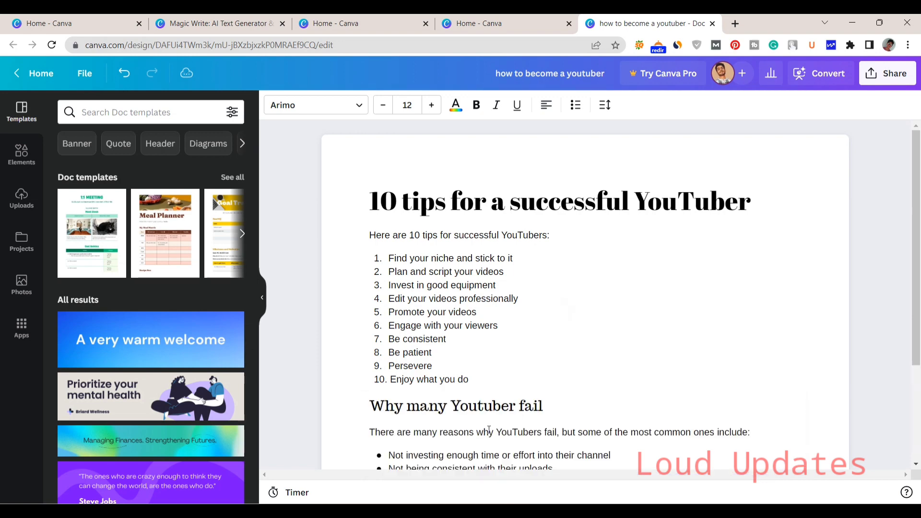
scroll(down, 3)
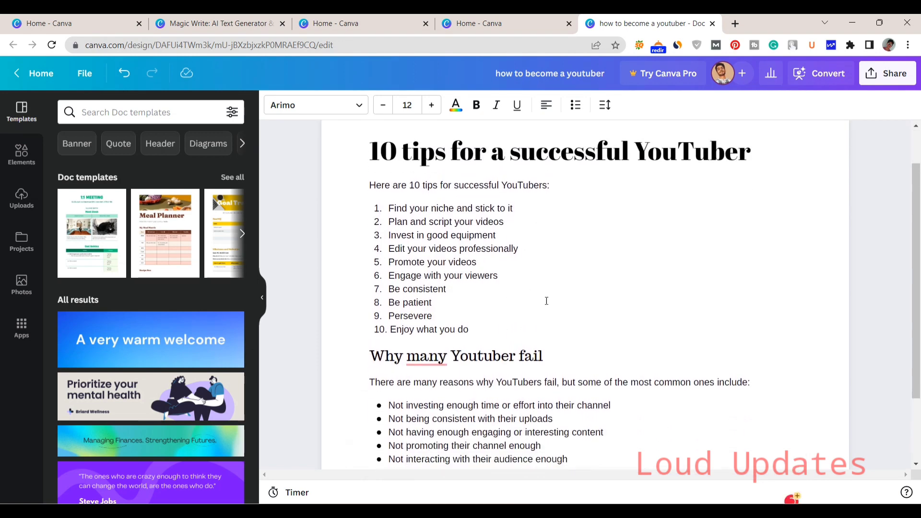
scroll(down, 3)
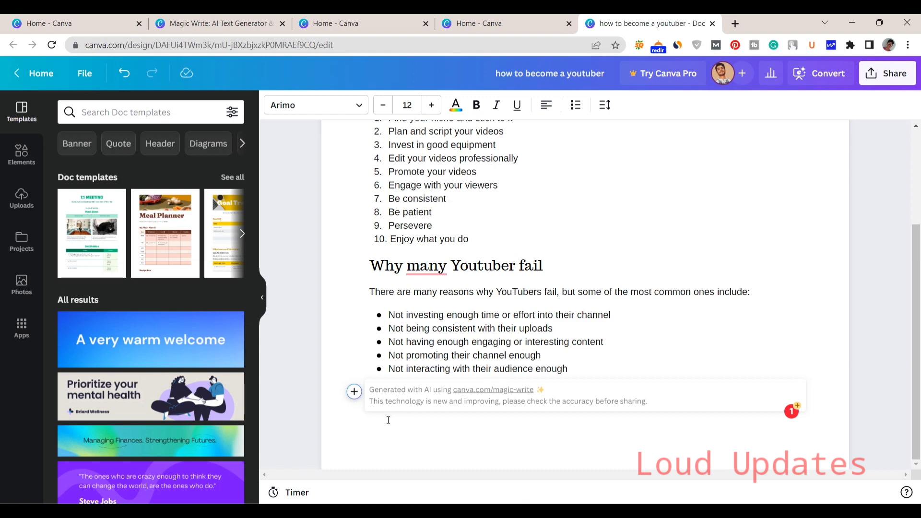
mouse_move(481, 430)
text(/Magic)
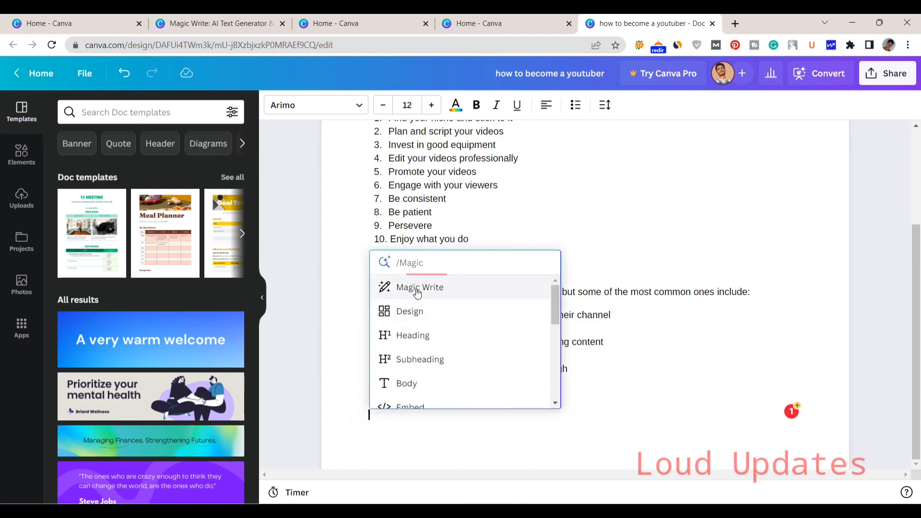
scroll(down, 3)
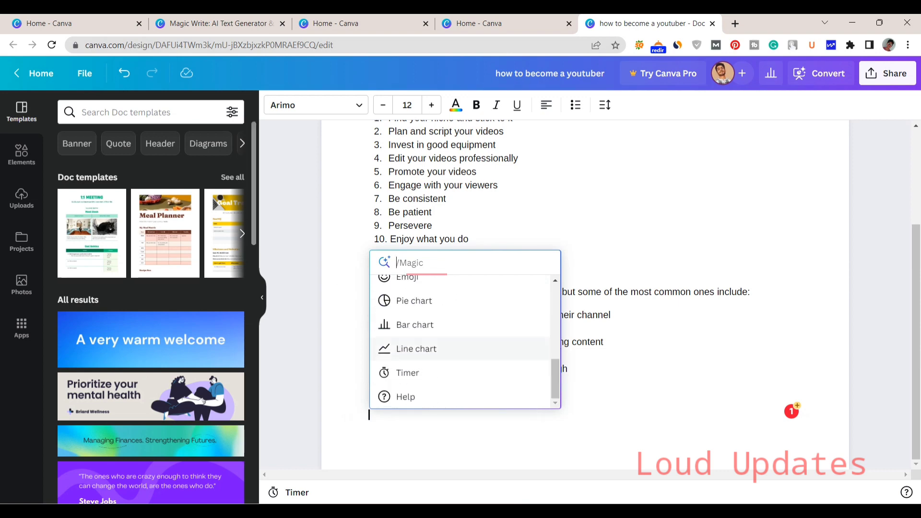
click(21, 154)
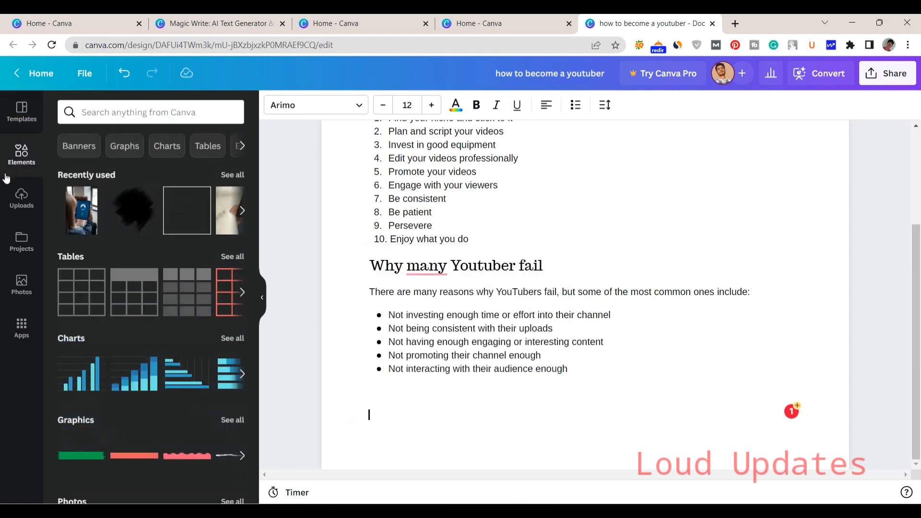
click(21, 285)
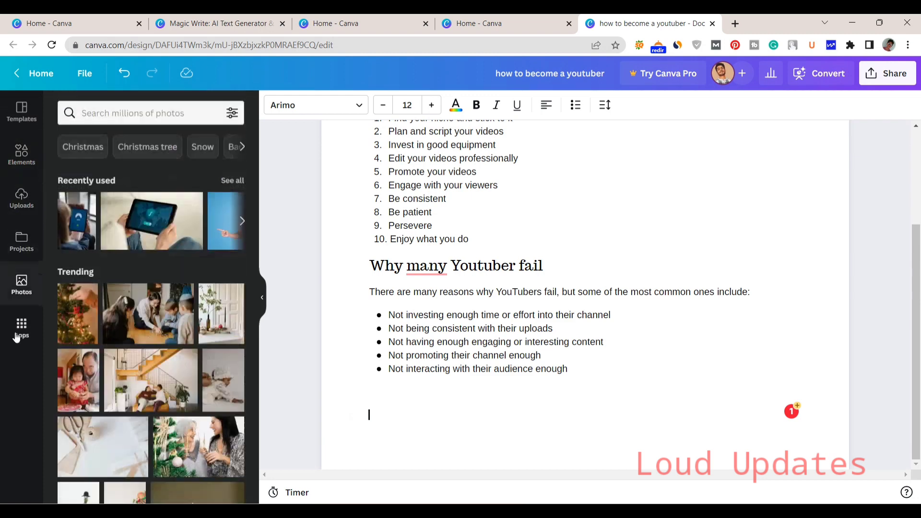
click(21, 111)
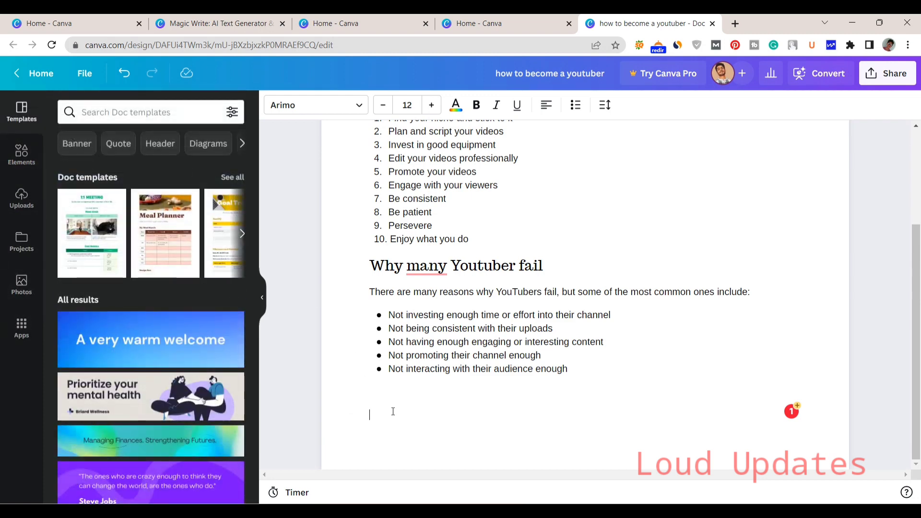
click(392, 413)
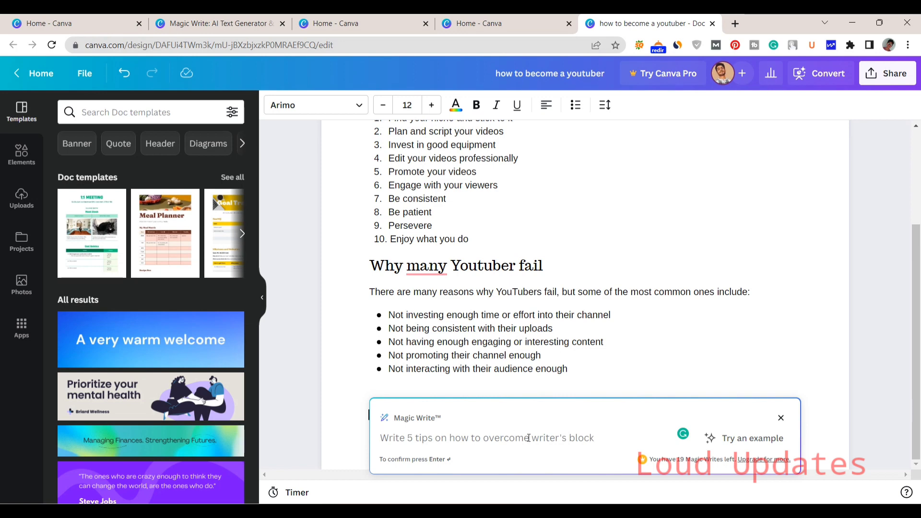
mouse_move(286, 426)
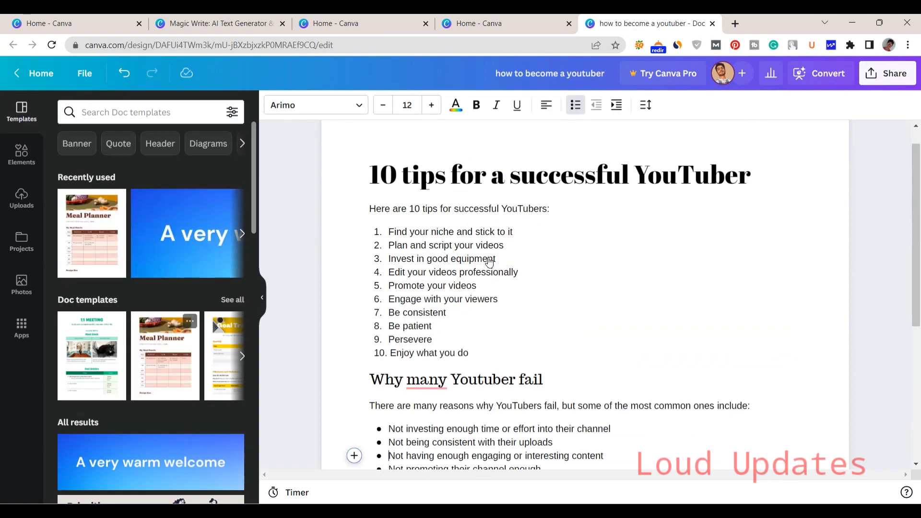
- Scroll down the Doc past the list of failure reasons
scroll(down, 3)
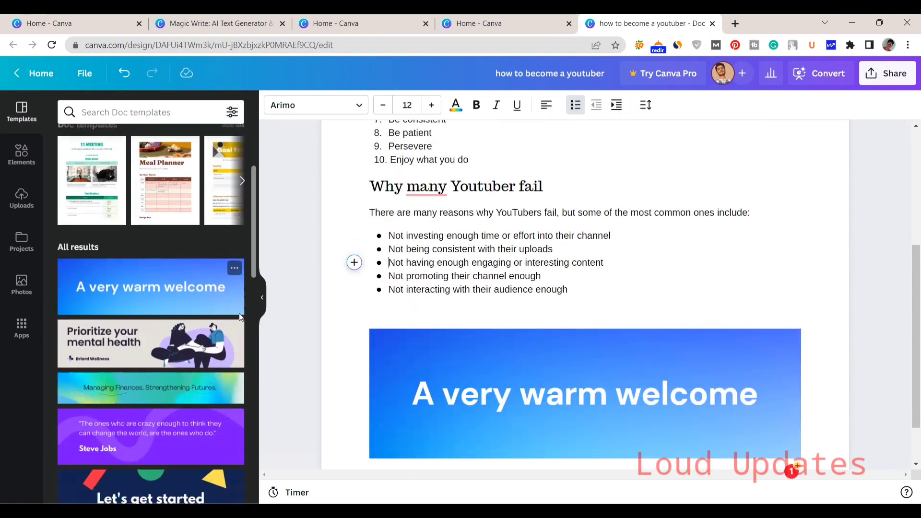
scroll(down, 3)
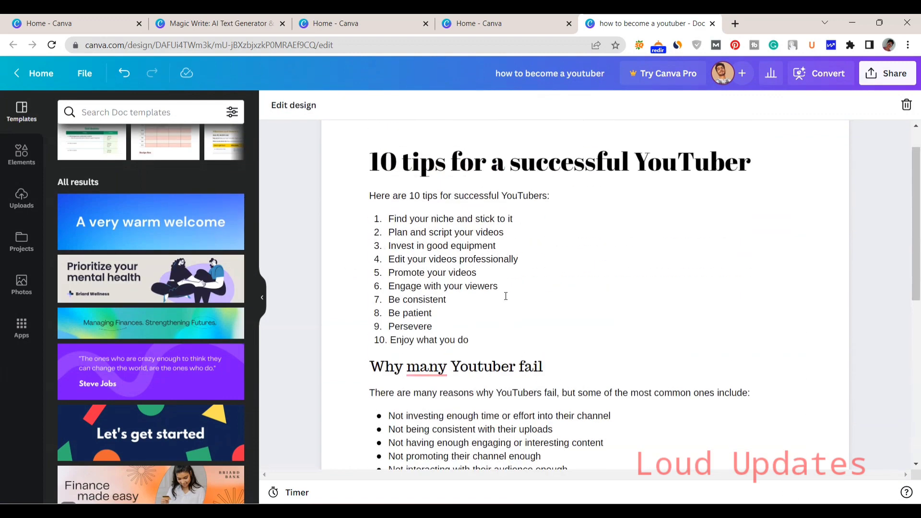
scroll(down, 3)
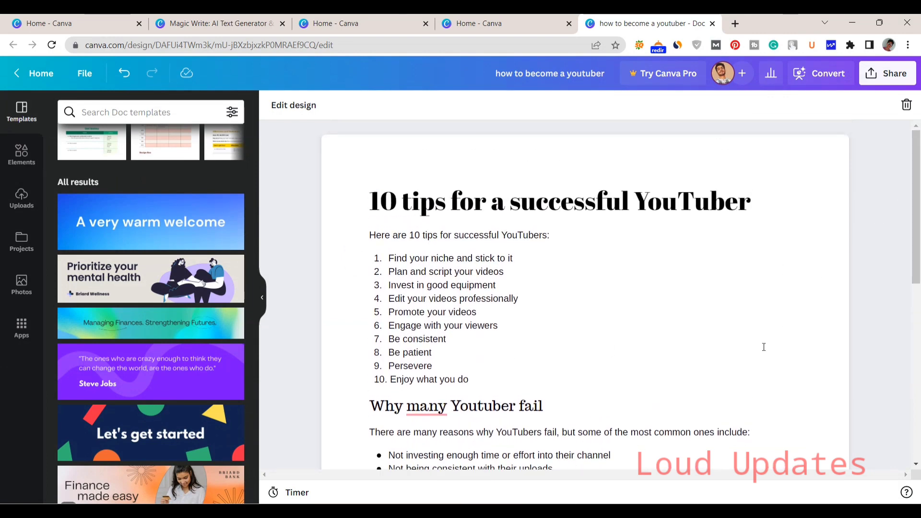